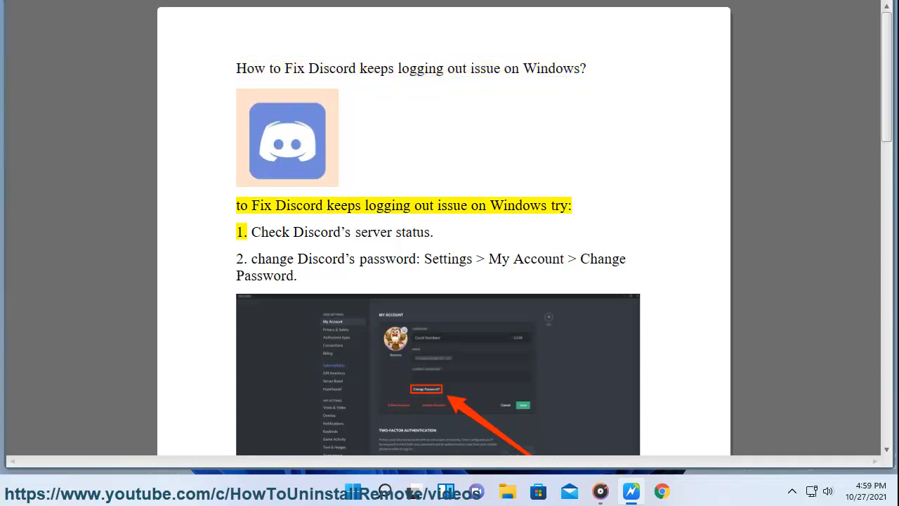
double_click(560, 205)
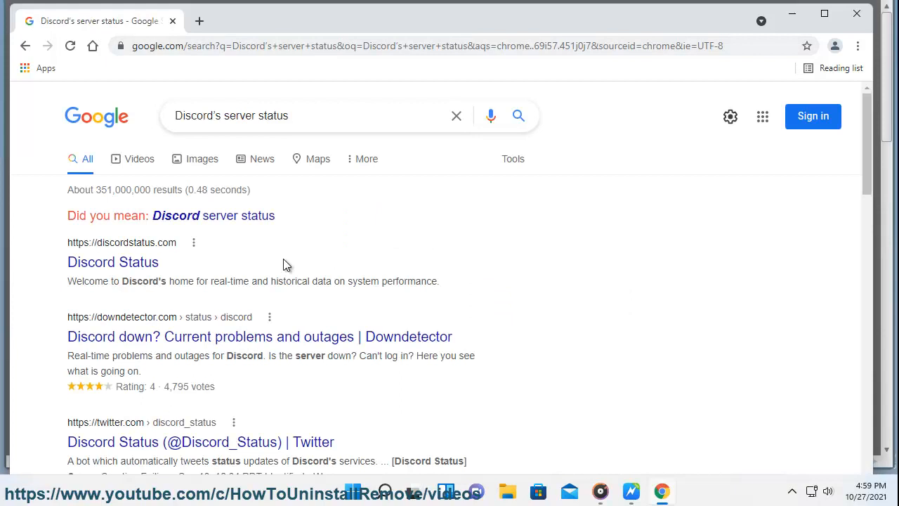
scroll(down, 3)
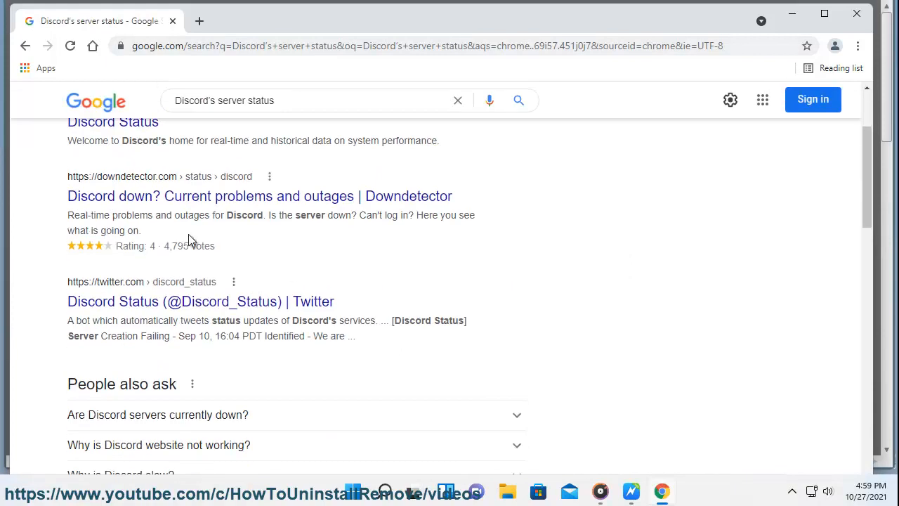
mouse_move(792, 13)
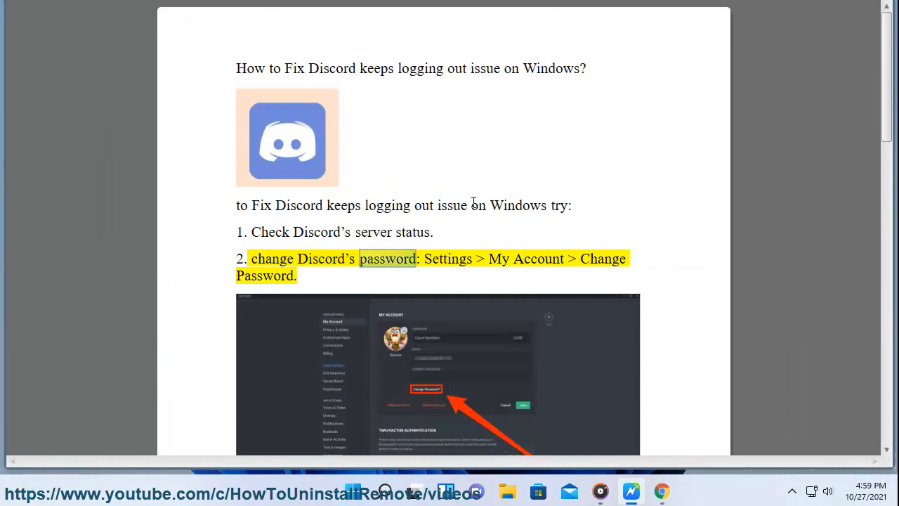
- Scroll past steps 2 and 3 and launch Command Prompt as administrator
scroll(down, 3)
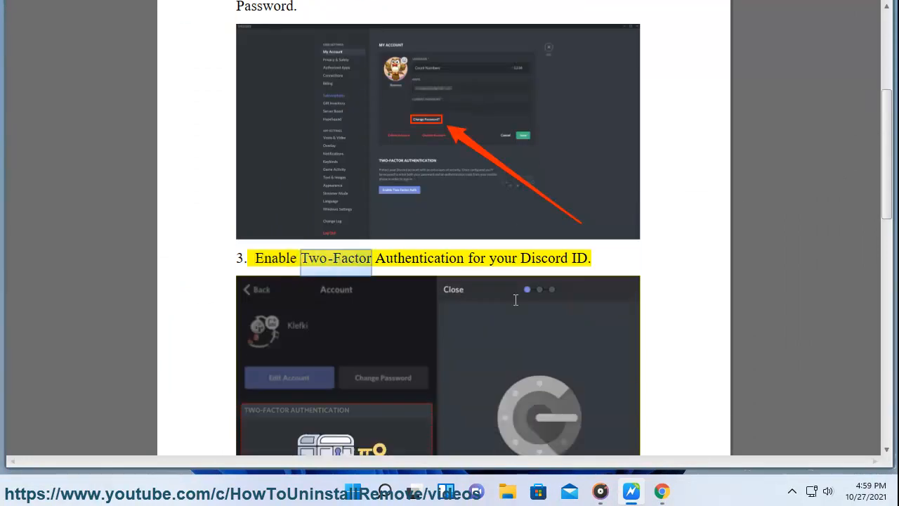
scroll(down, 3)
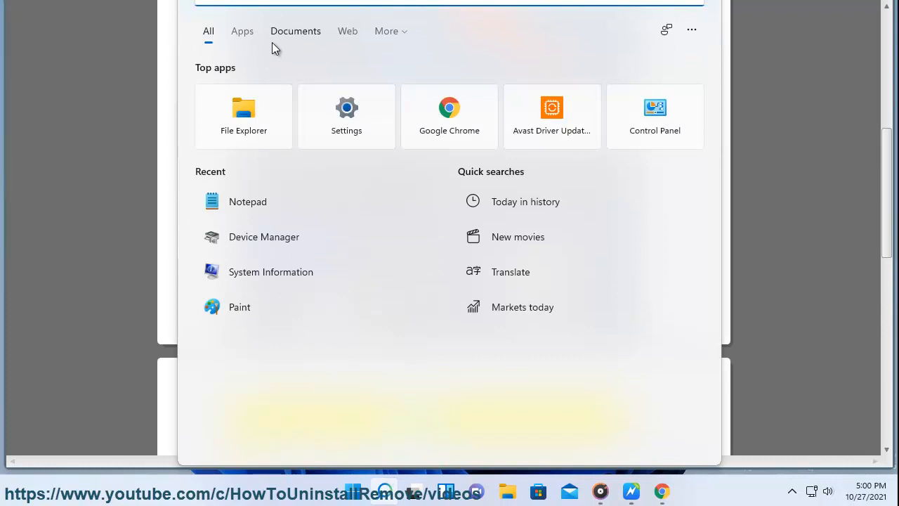
text(cmd)
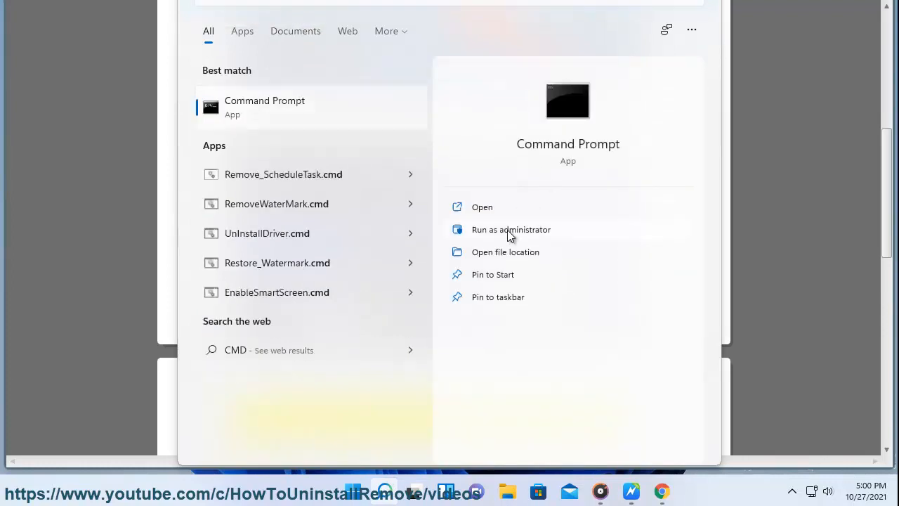
click(511, 229)
text(ipconfig /flushdn)
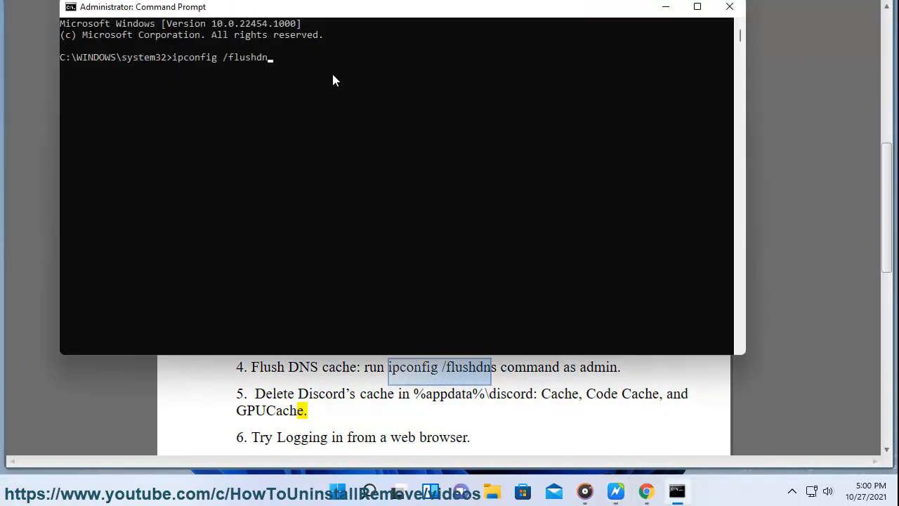
- Flush DNS with ipconfig /flushdns, close Command Prompt, and select %appdata%\discord
key(Enter)
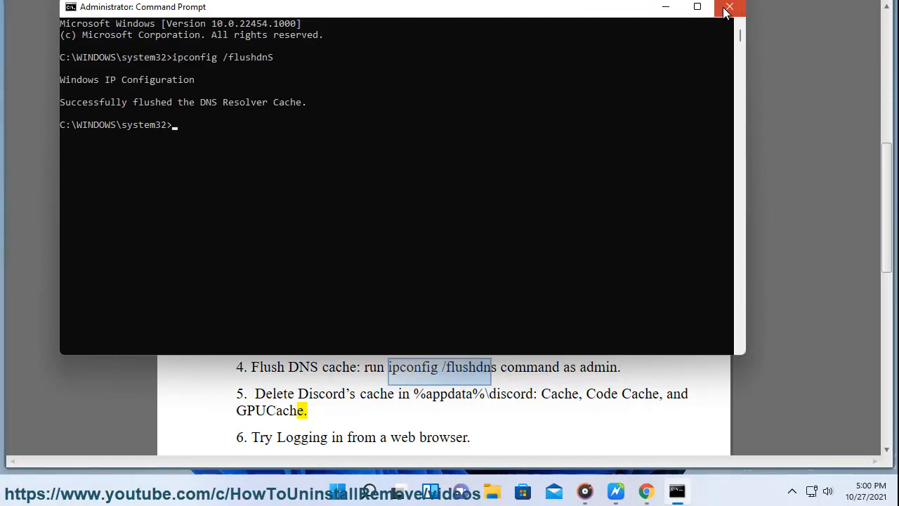
click(729, 8)
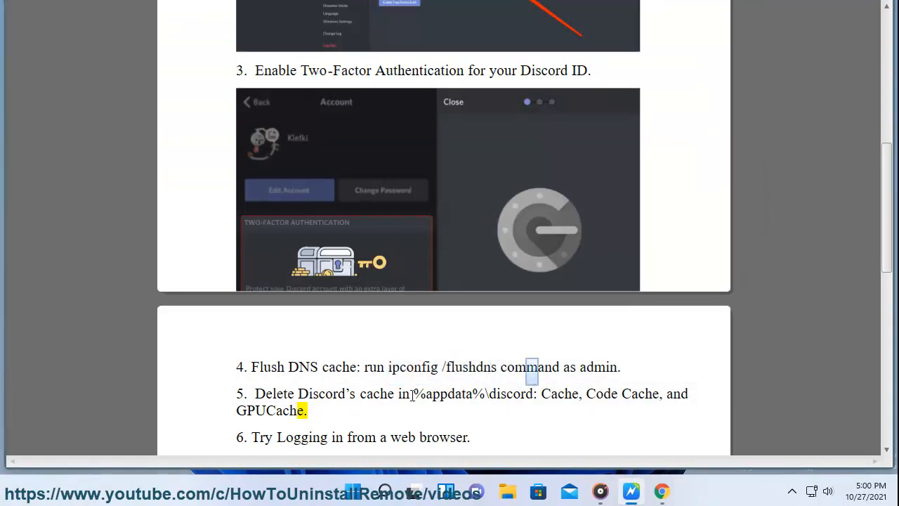
drag(416, 393, 532, 393)
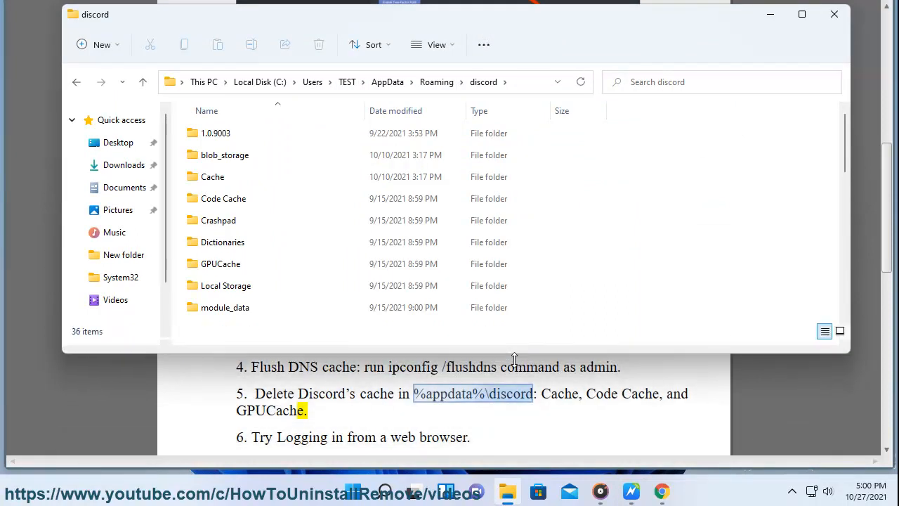
- Select the Cache, Code Cache and GPUCache folders, then scroll Word to steps 6–8
click(212, 177)
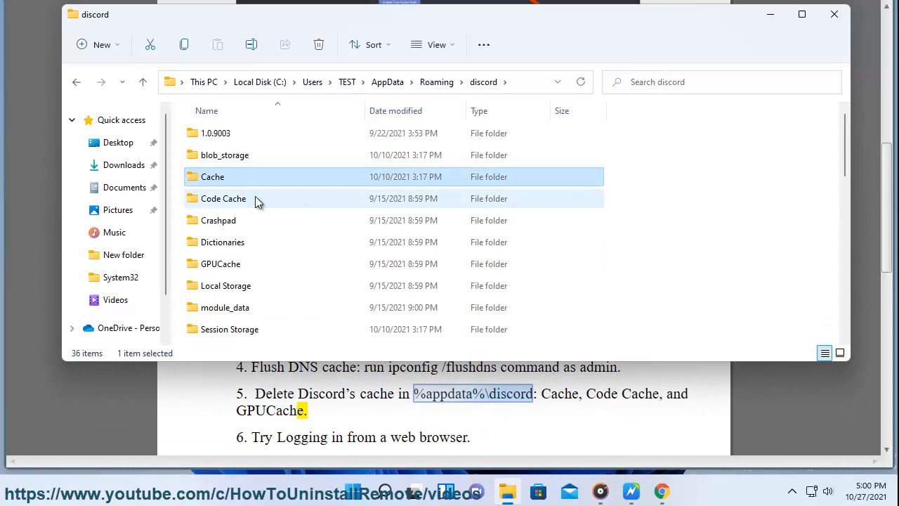
click(223, 198)
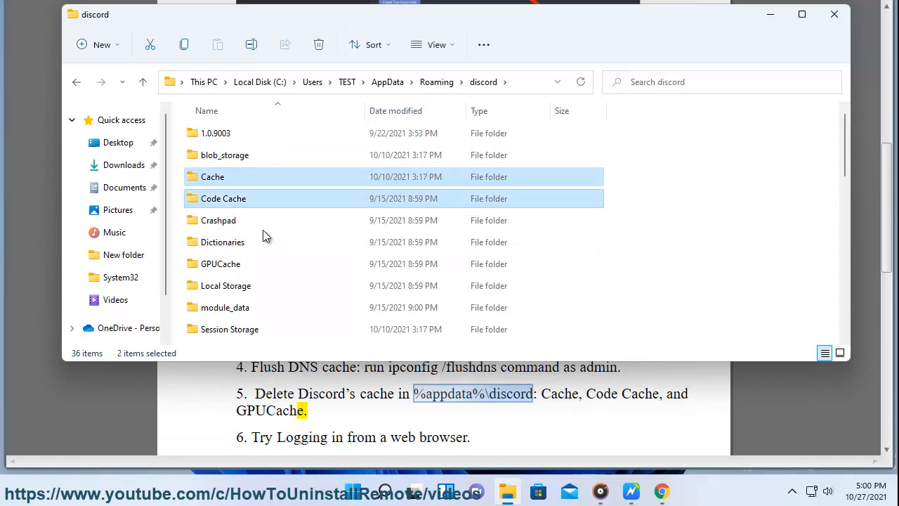
click(221, 263)
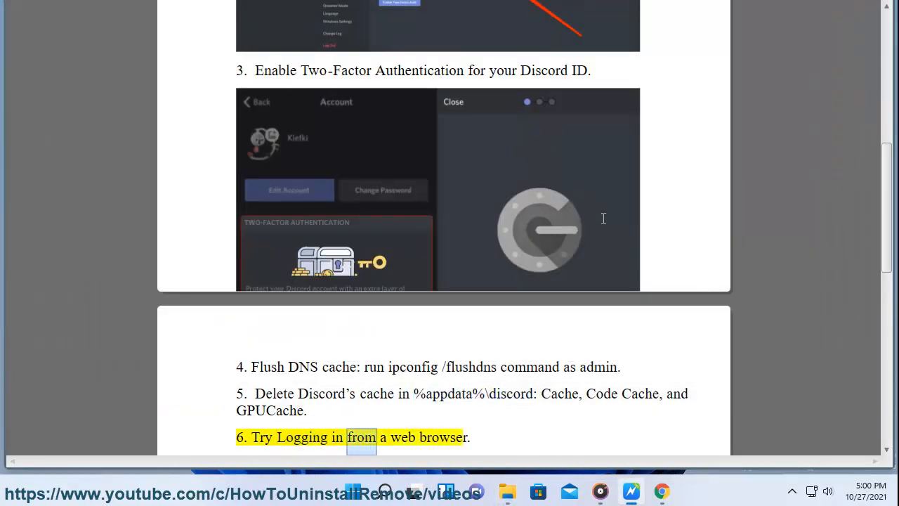
scroll(down, 3)
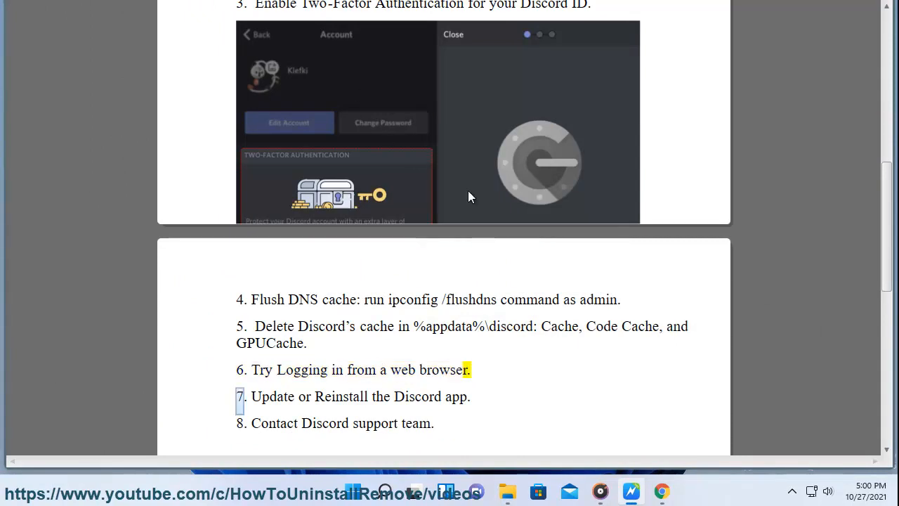